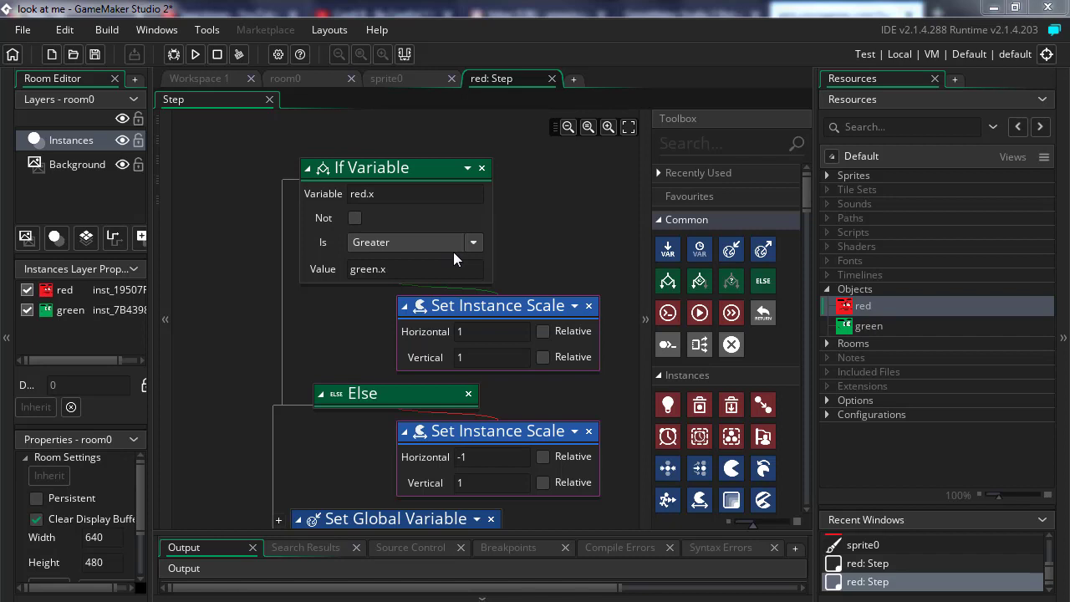
mouse_move(511, 327)
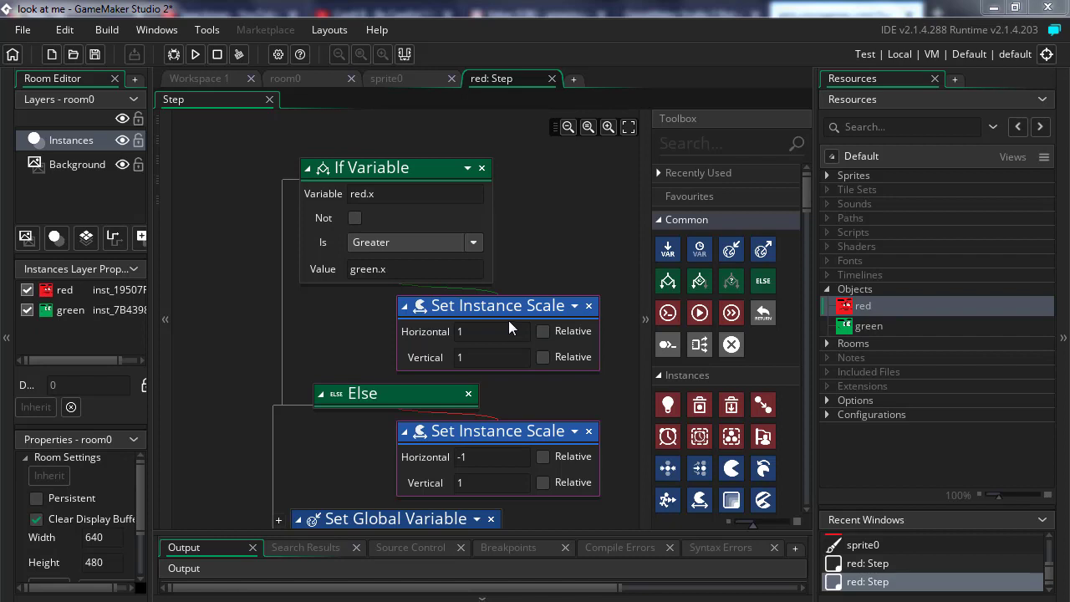
Step: Test-run the game twice to check the red object's facing logic against the green one
scroll(up, 3)
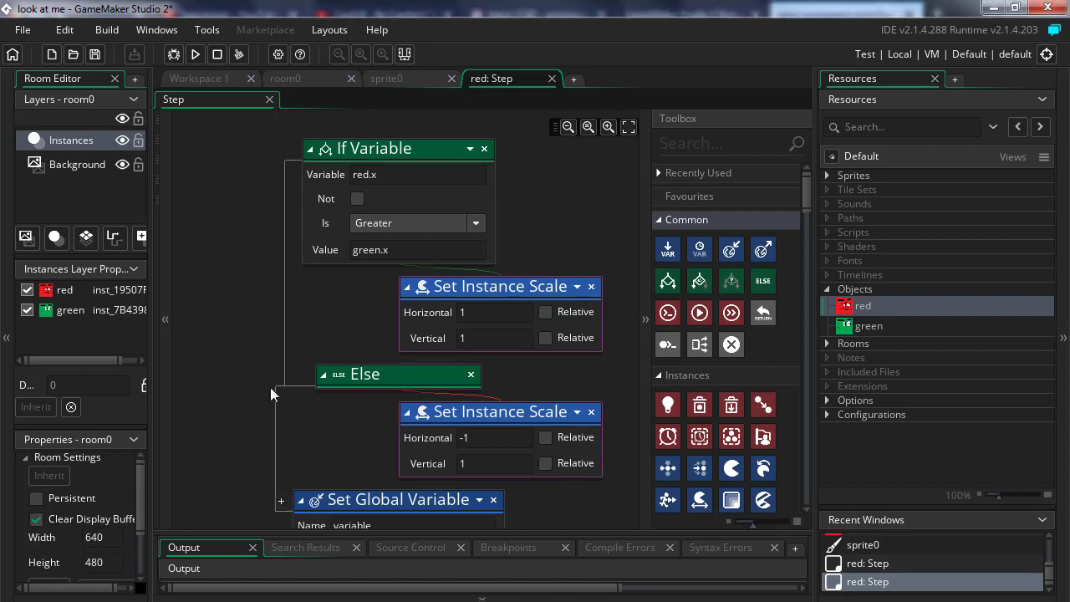
mouse_move(550, 56)
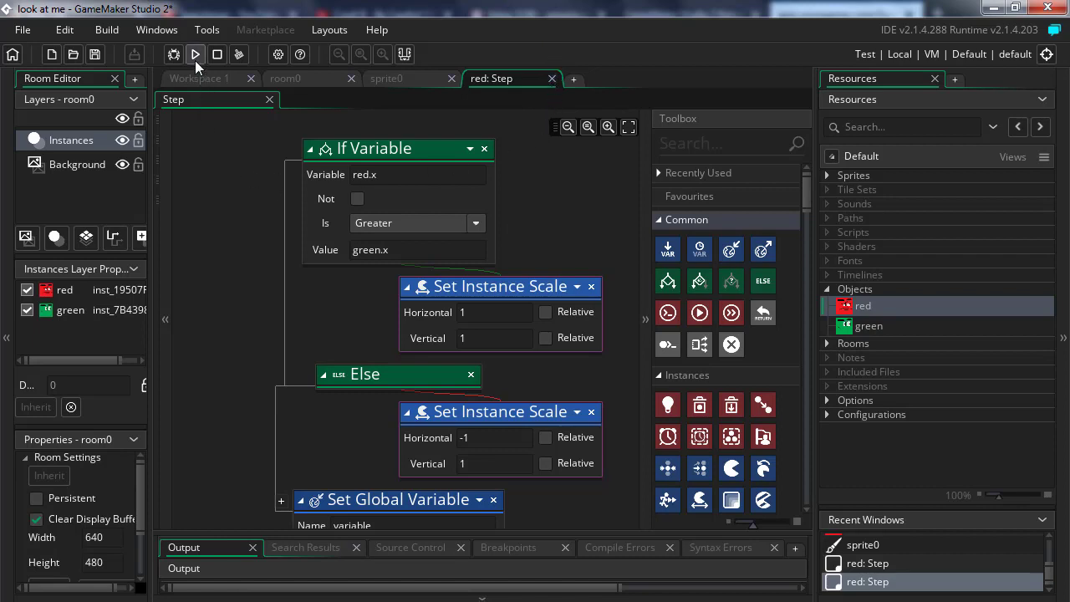
click(193, 54)
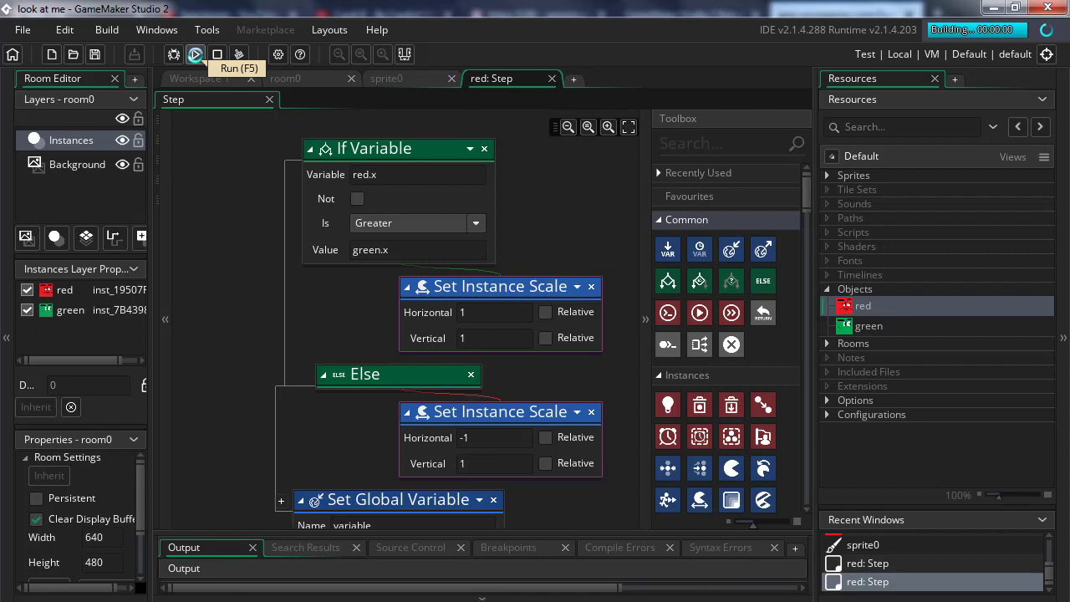
click(196, 54)
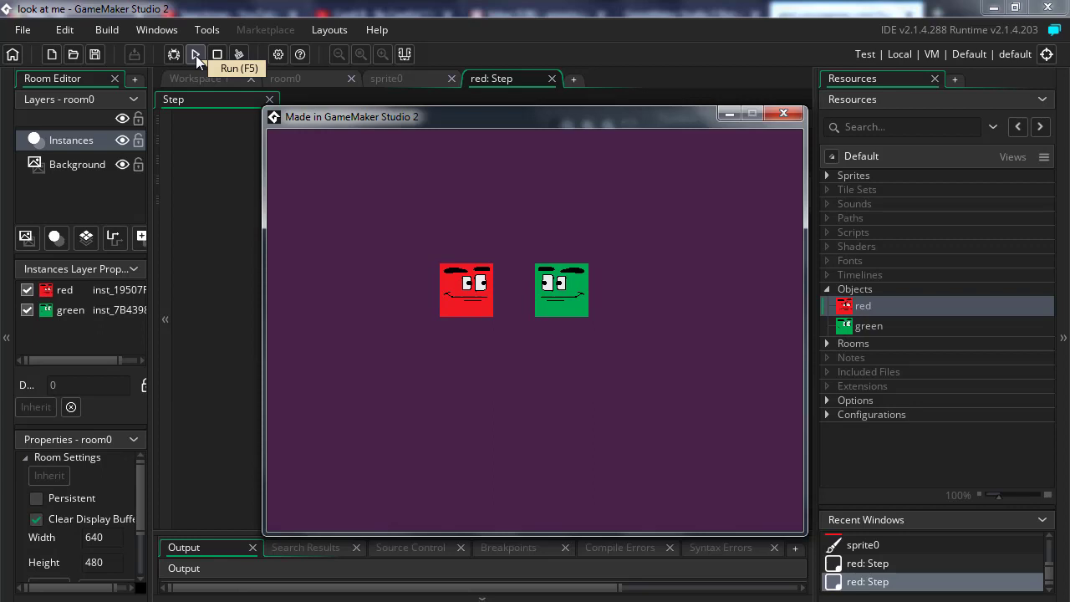
mouse_move(513, 292)
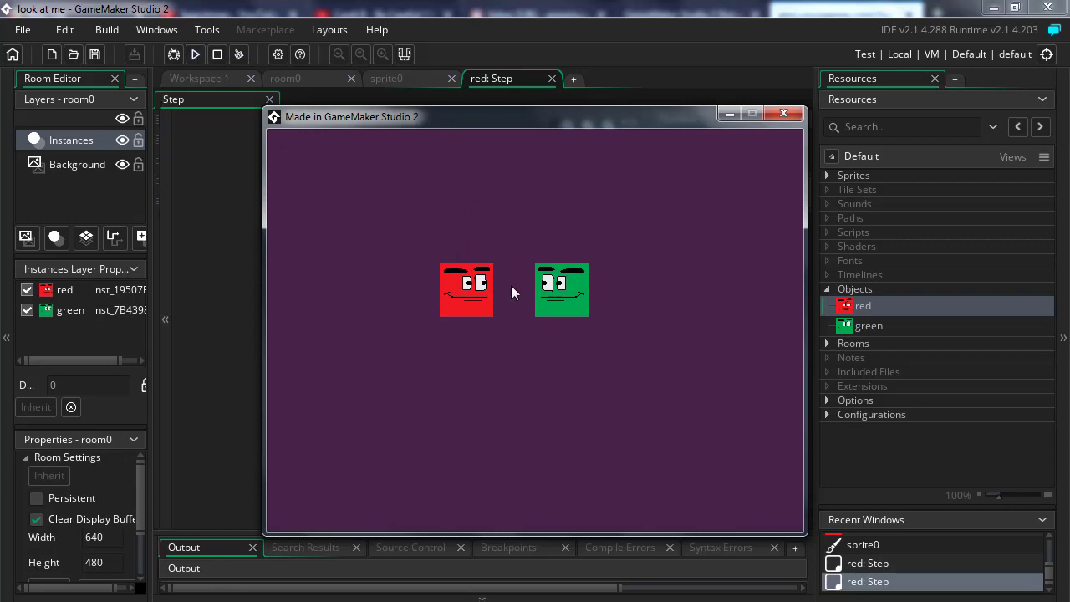
mouse_move(535, 329)
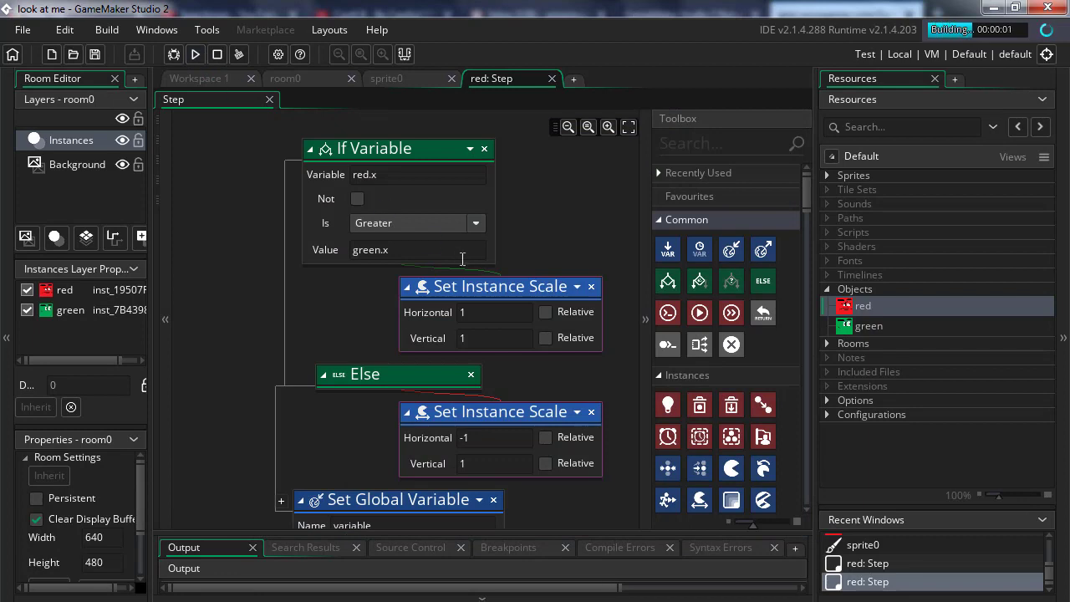
click(194, 54)
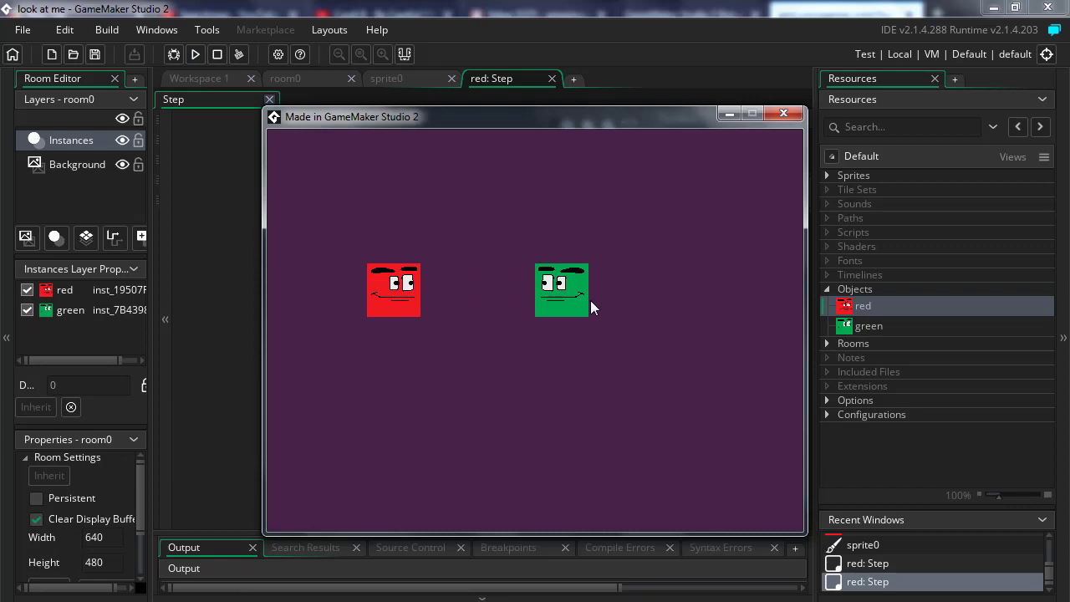
mouse_move(601, 334)
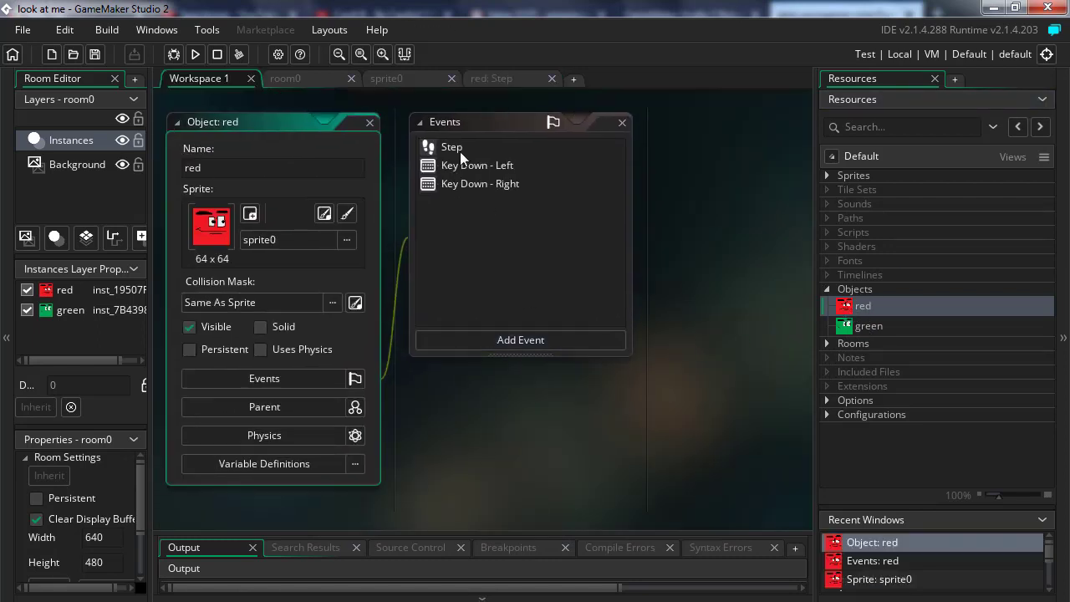
Step: Open the red object's Step event logic to add a new If Variable check
double_click(451, 147)
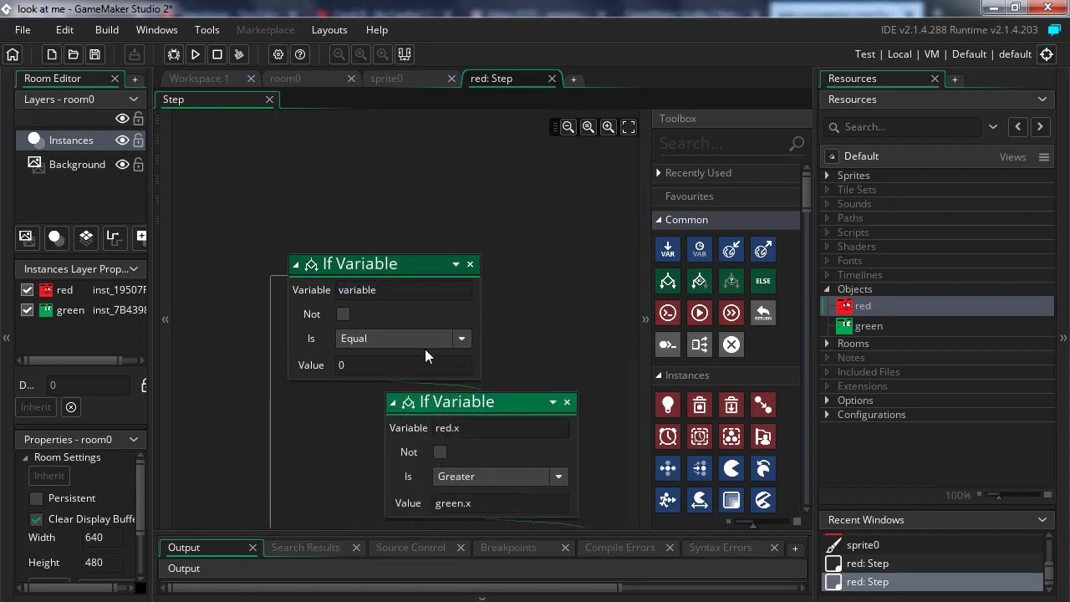
mouse_move(230, 137)
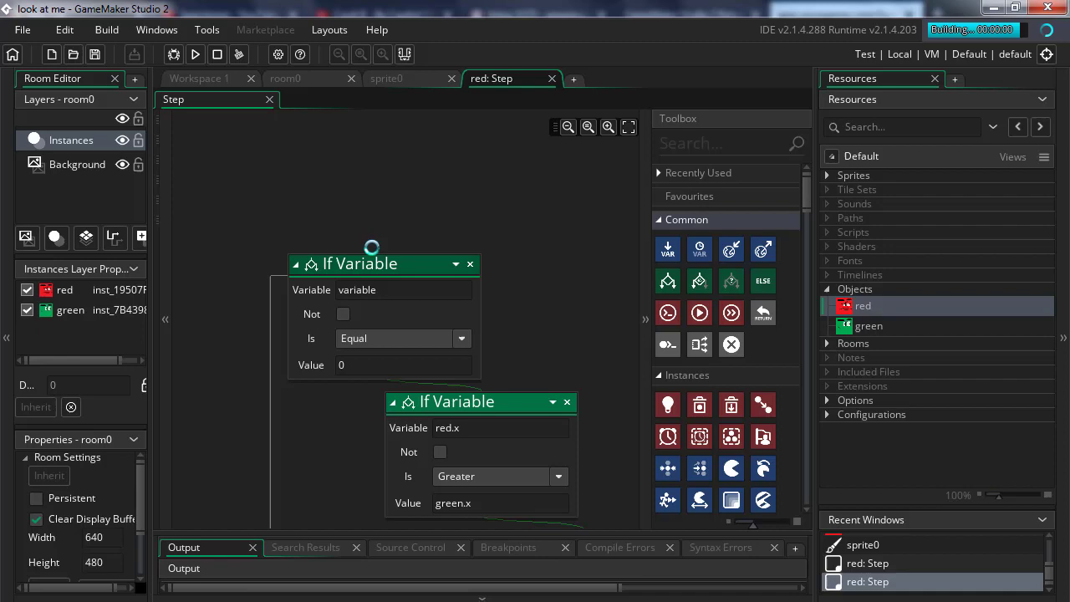
click(194, 54)
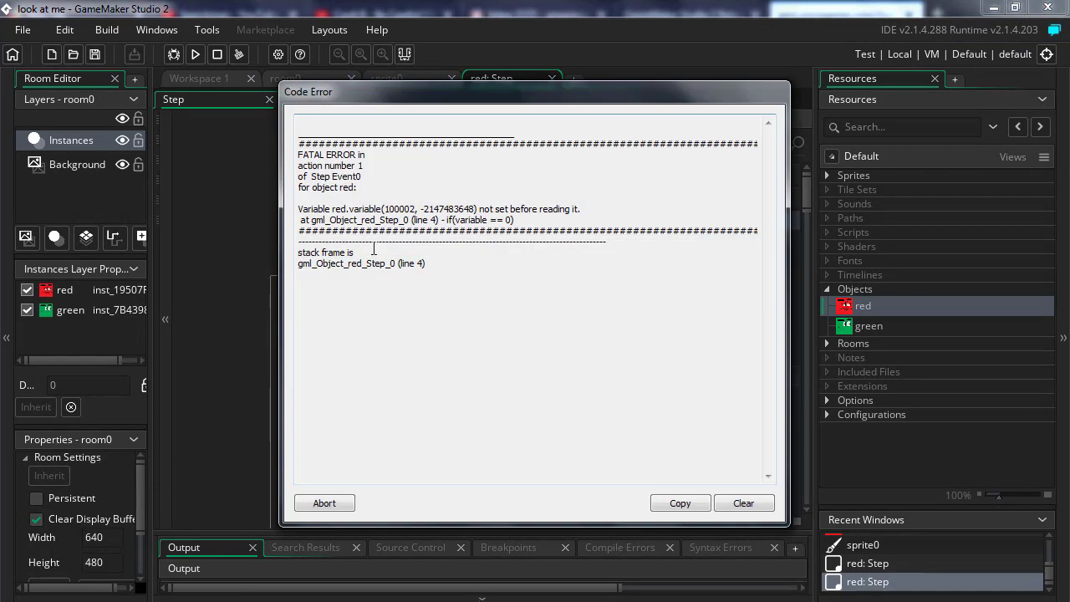
click(325, 501)
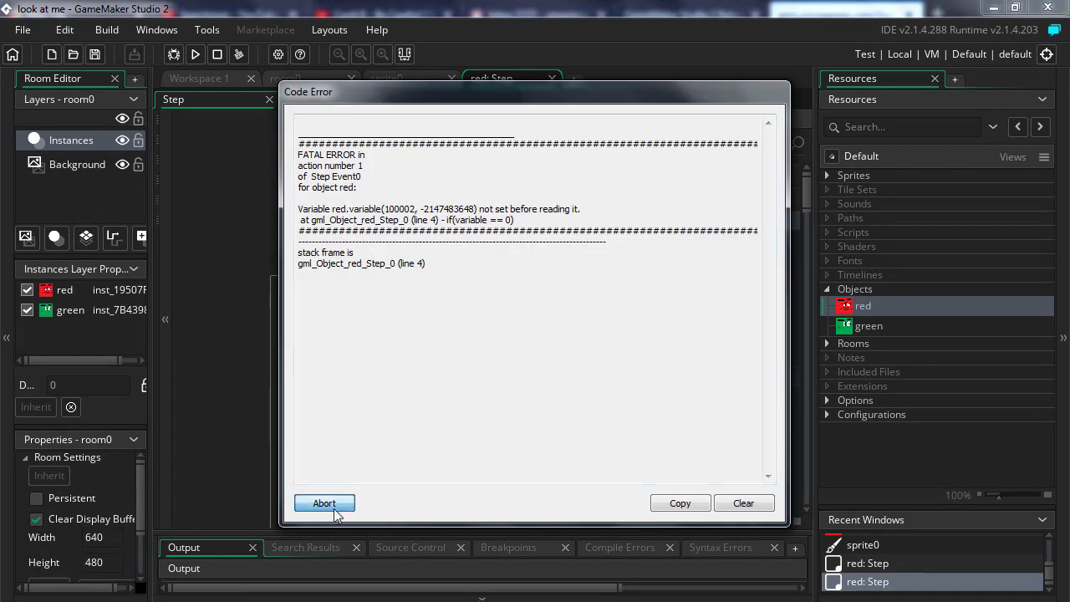
click(324, 502)
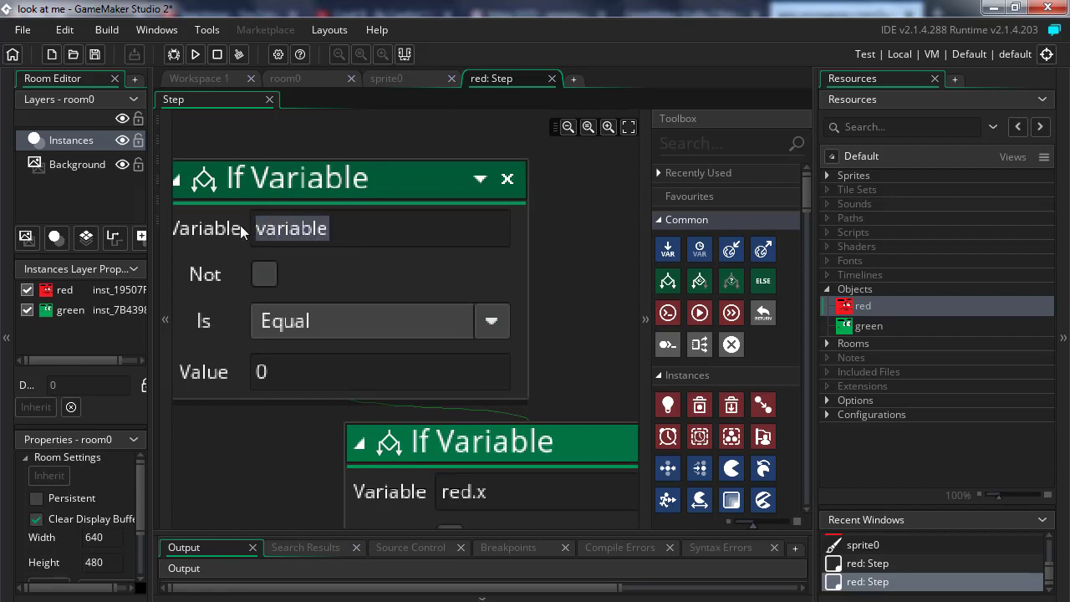
Step: Set the If Variable to test distance_to_object(green) Greater than 30
text(dis)
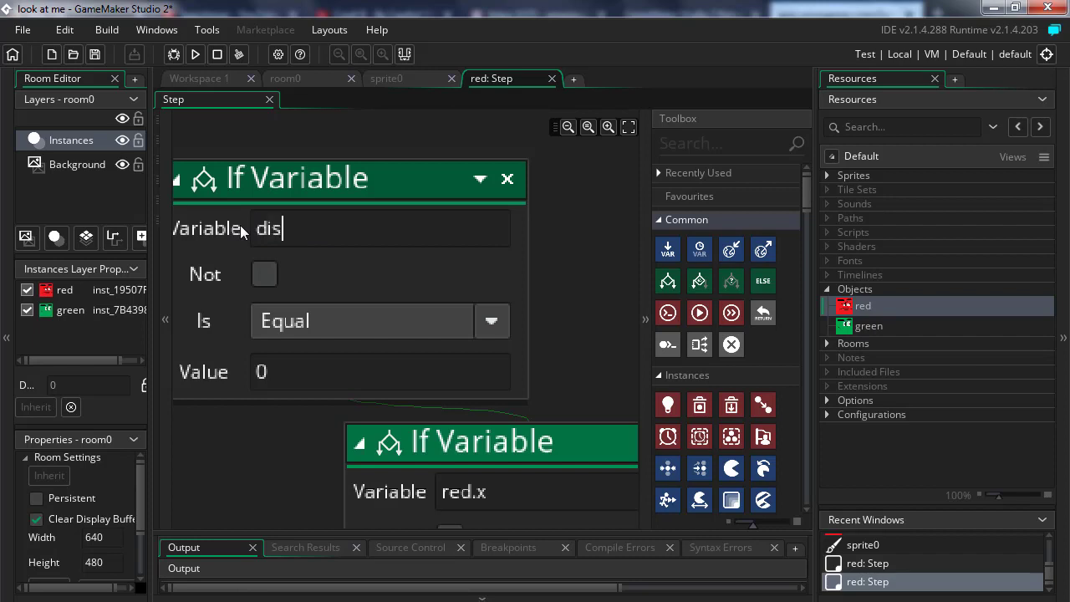
text(dis)
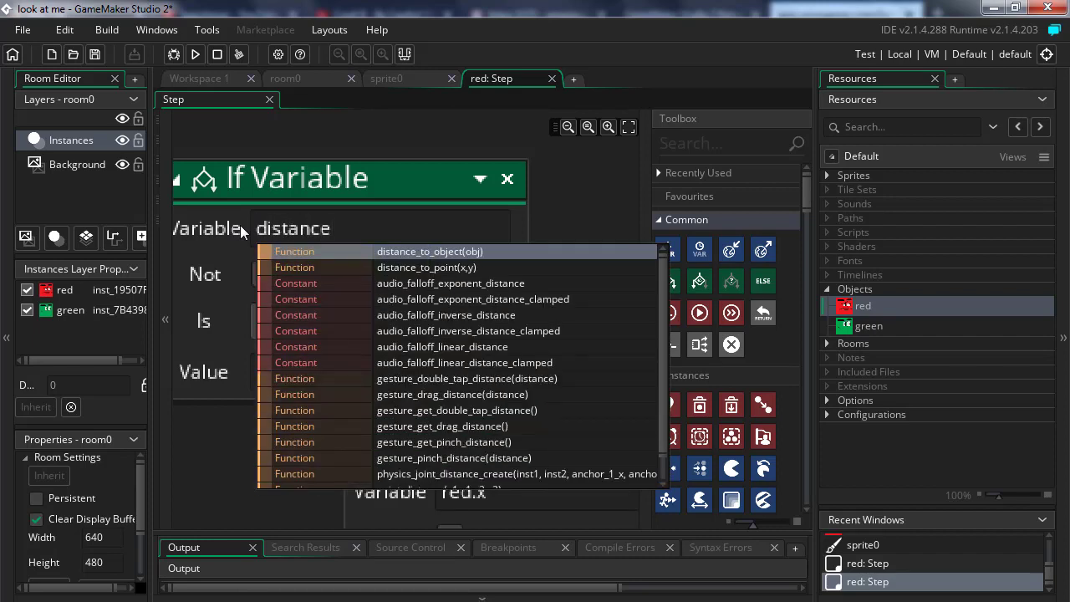
click(428, 251)
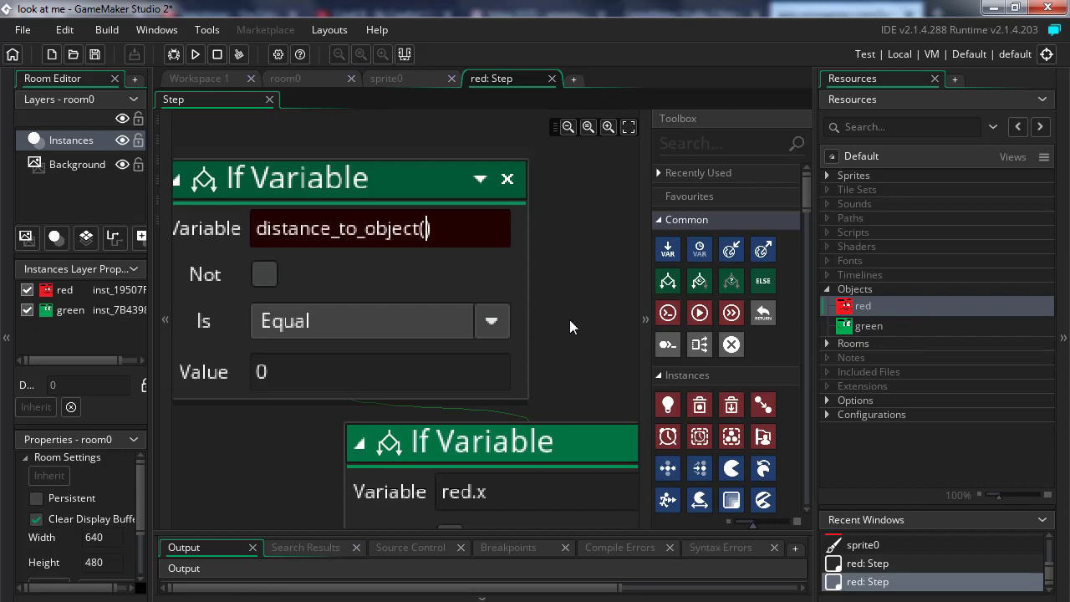
text((green)
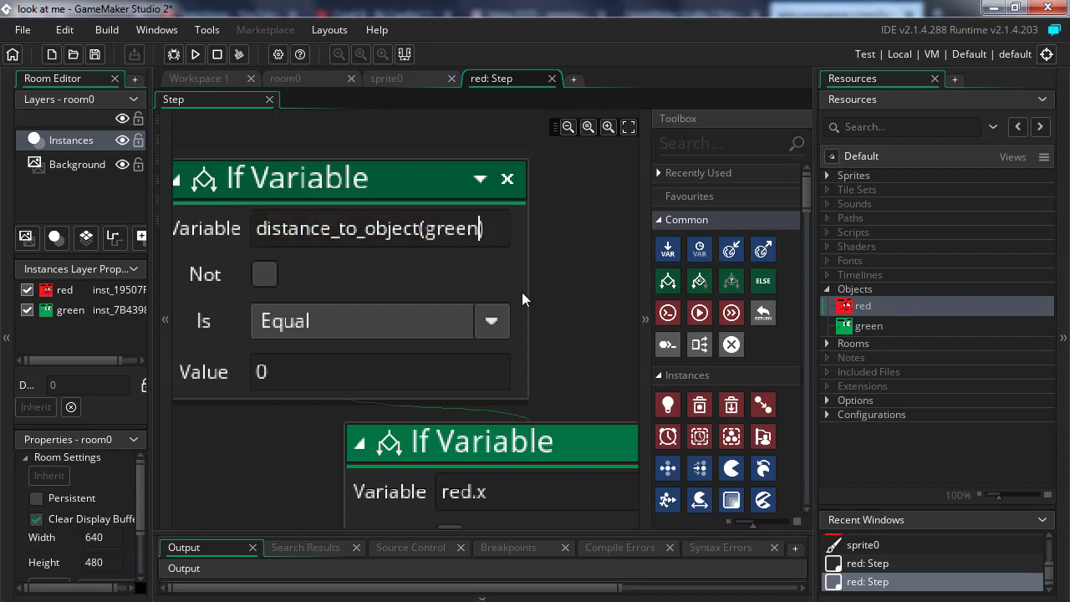
text(green)
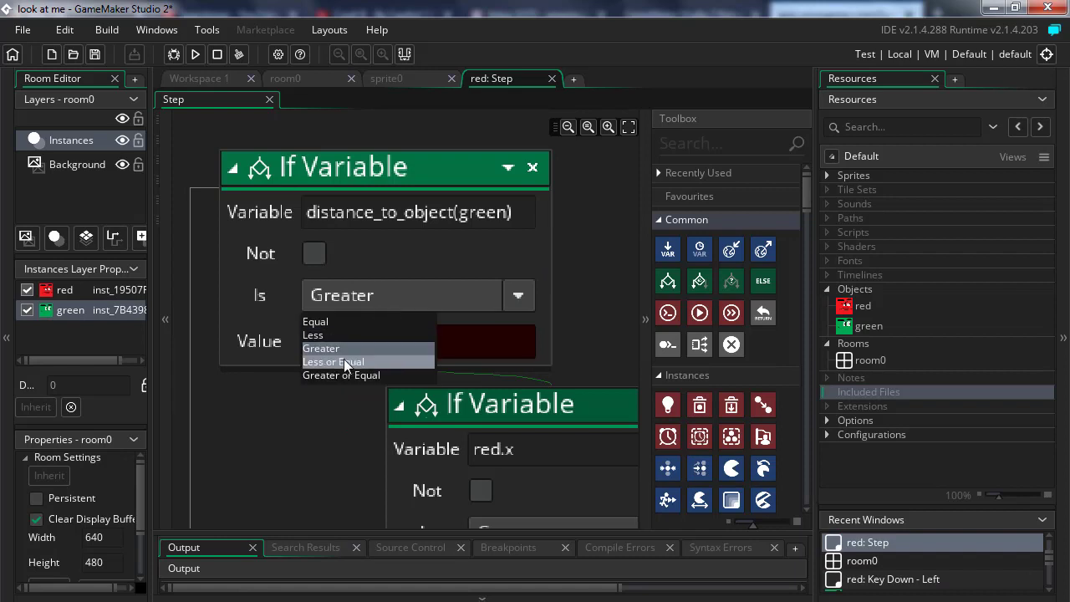
click(321, 347)
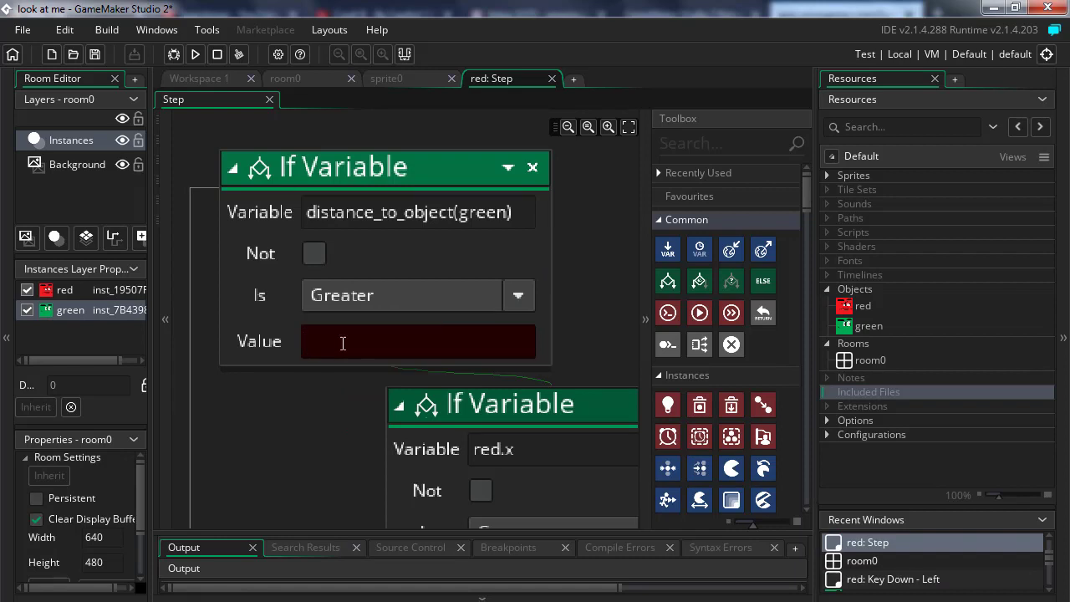
text(30)
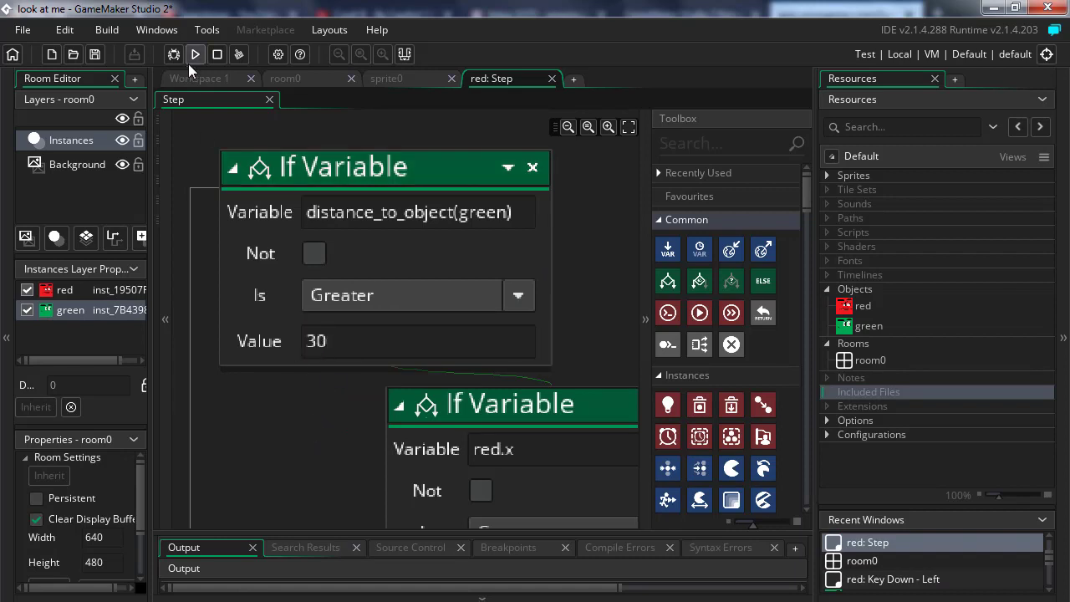
click(194, 53)
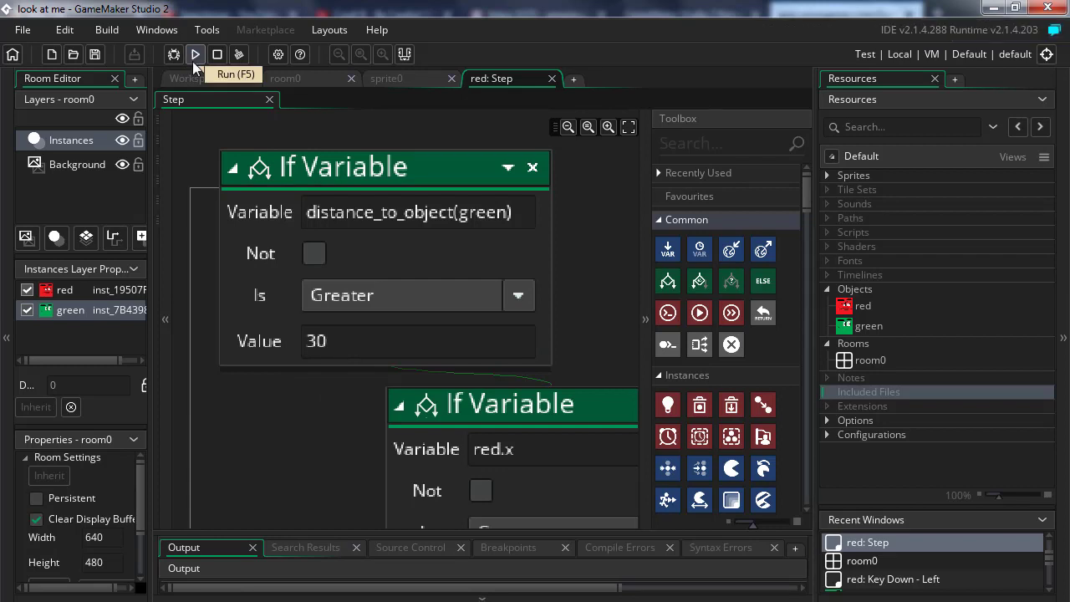
Step: Test-run the game with the 30 distance threshold before raising it to 50
click(194, 54)
text(50)
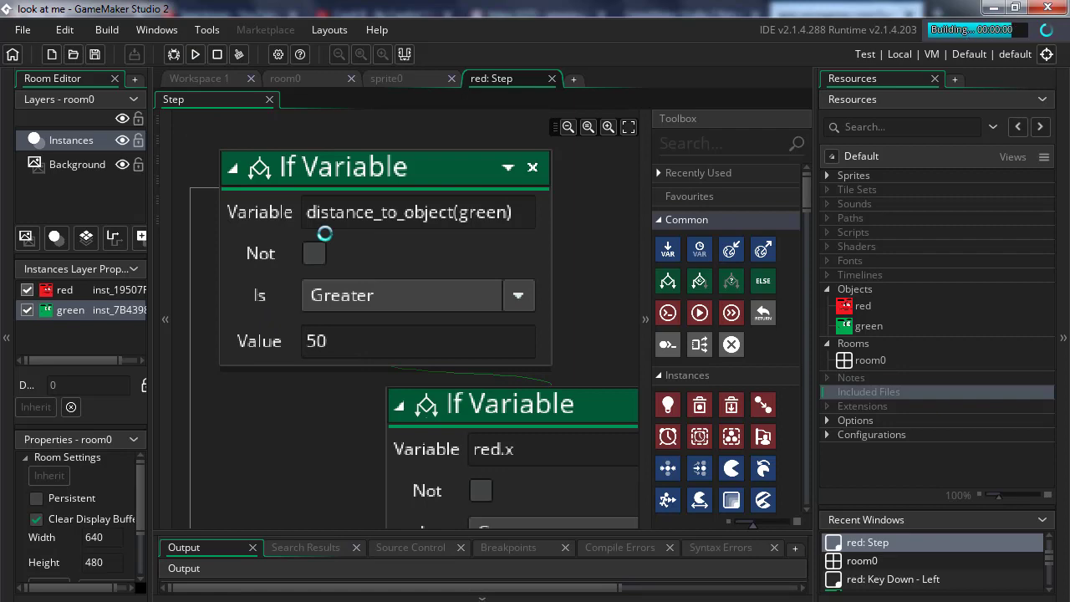
click(194, 53)
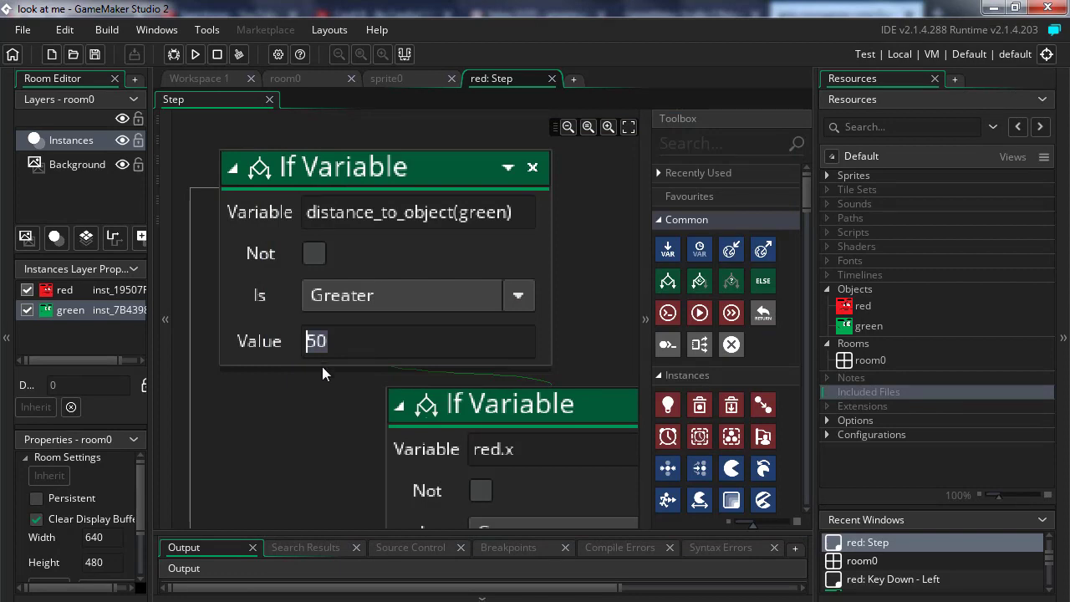
Step: Set the threshold to 300, test-run the game, and close the game window
text(3)
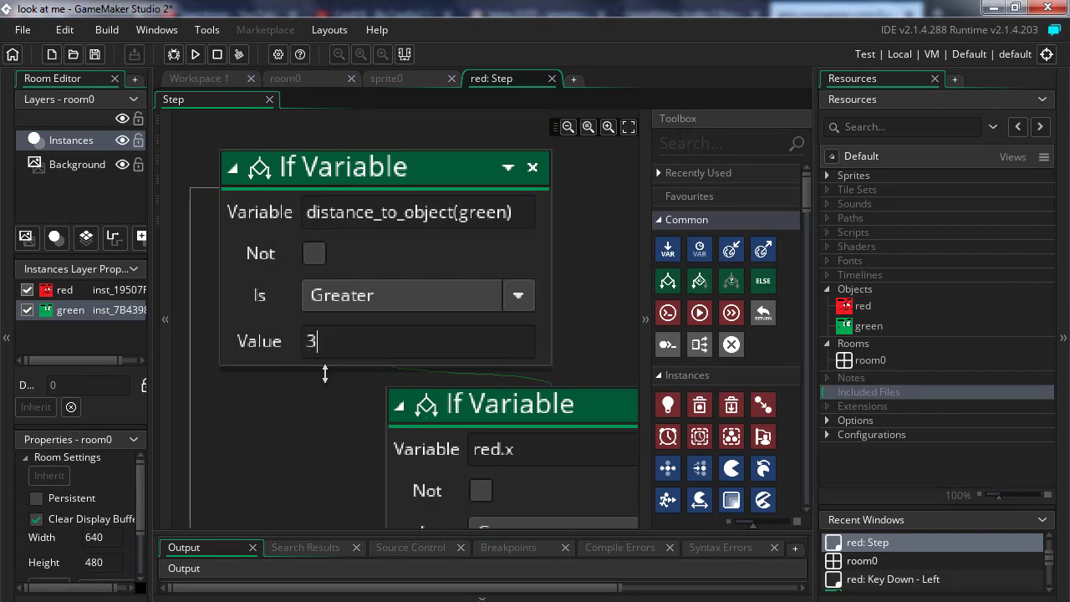
text(00)
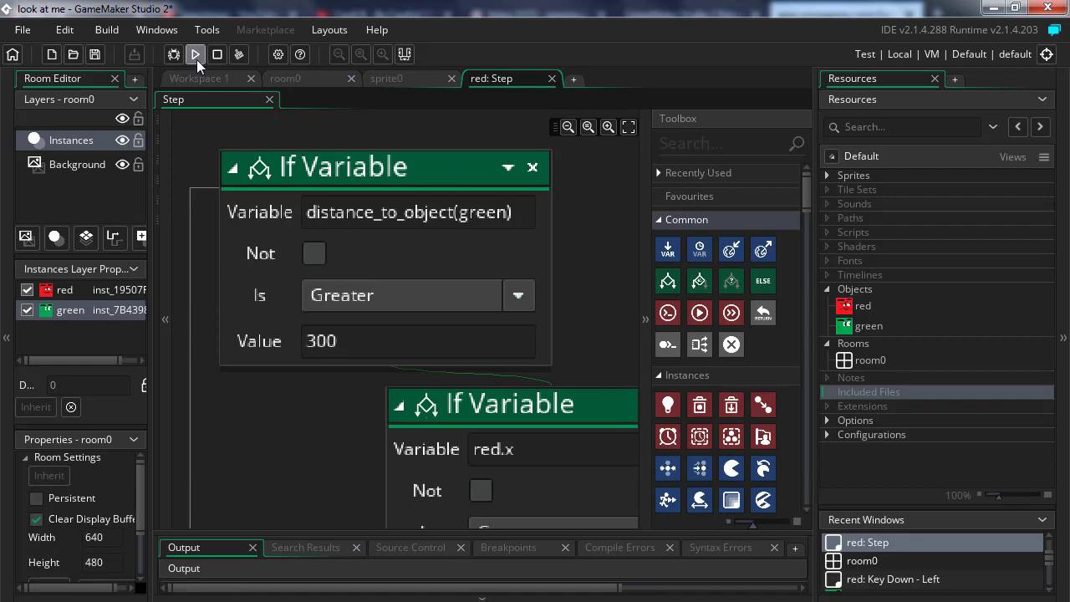
click(194, 53)
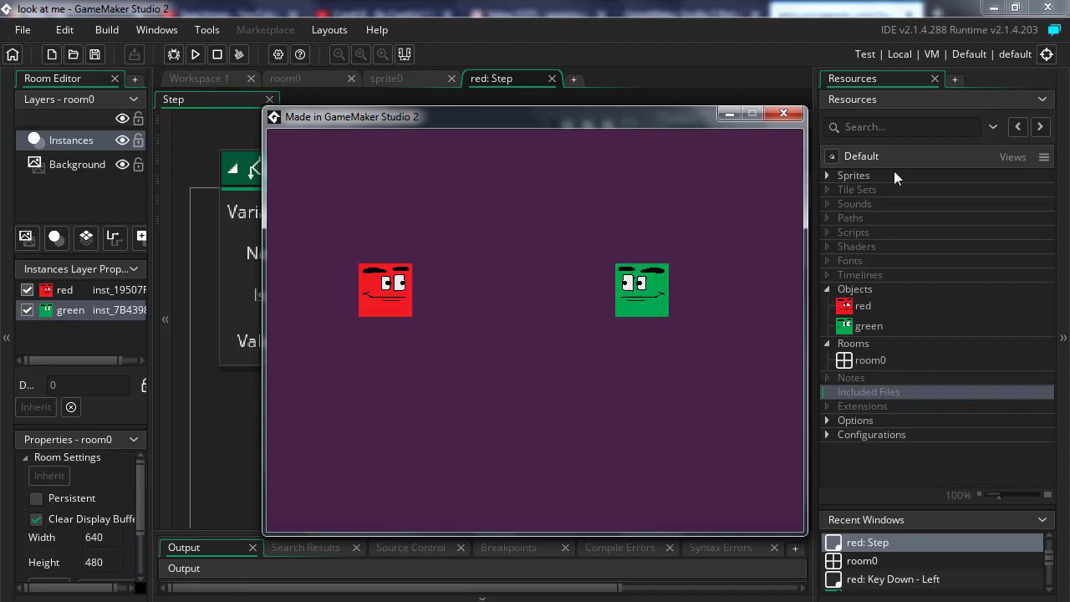
click(784, 113)
text(200)
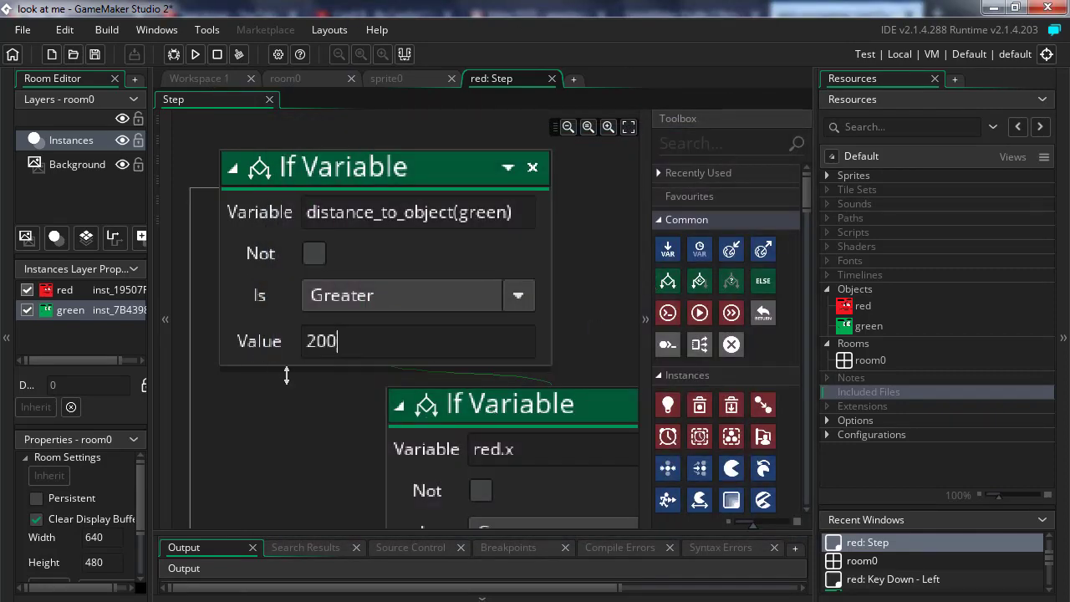
Step: Test-run with the 200 threshold, then lower the Value to 70
click(196, 54)
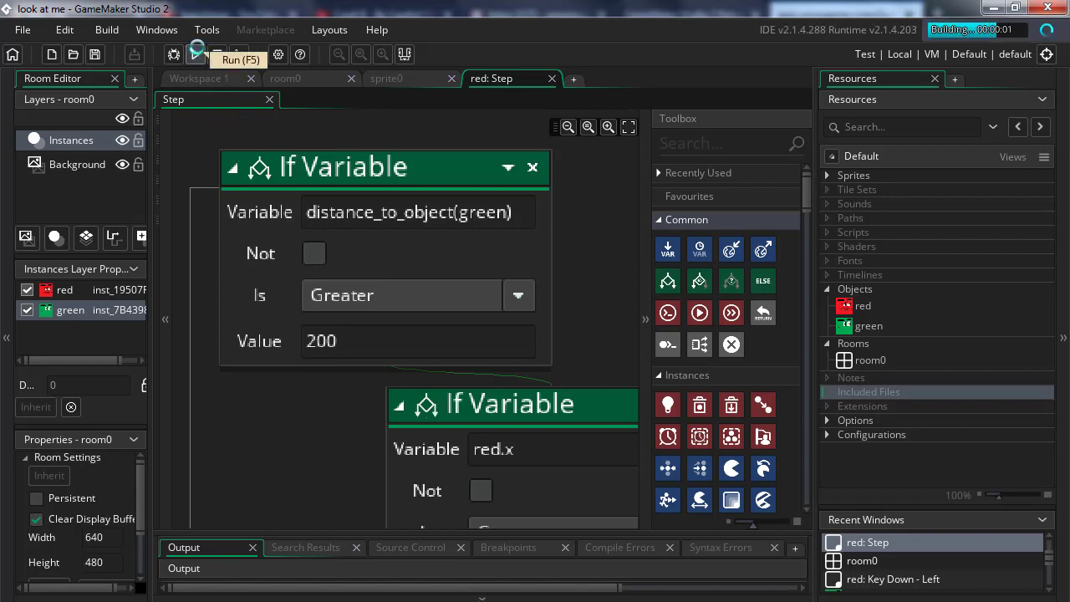
click(196, 54)
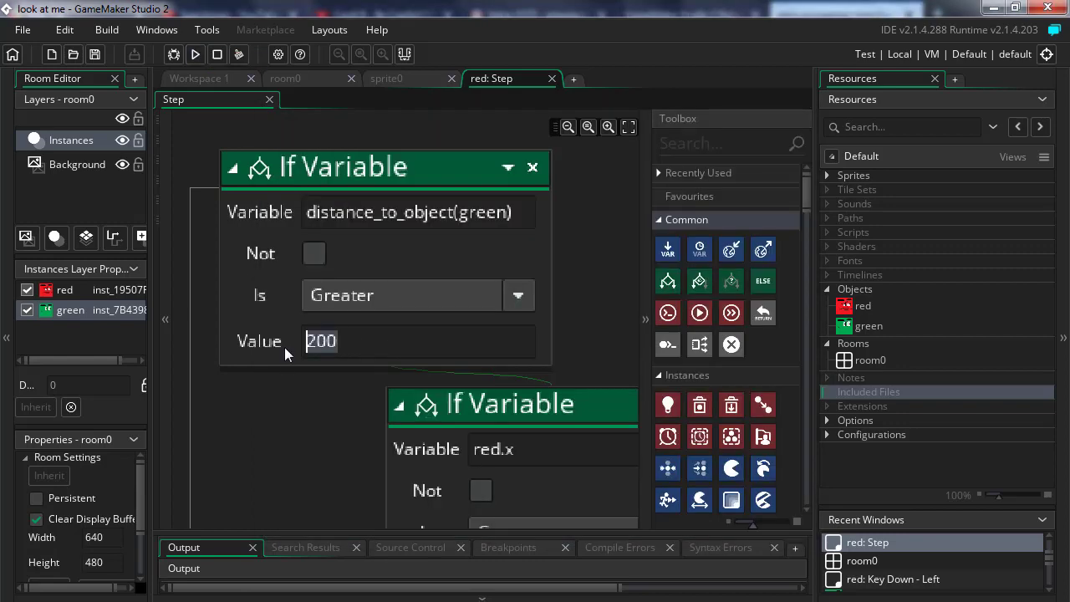
mouse_move(304, 354)
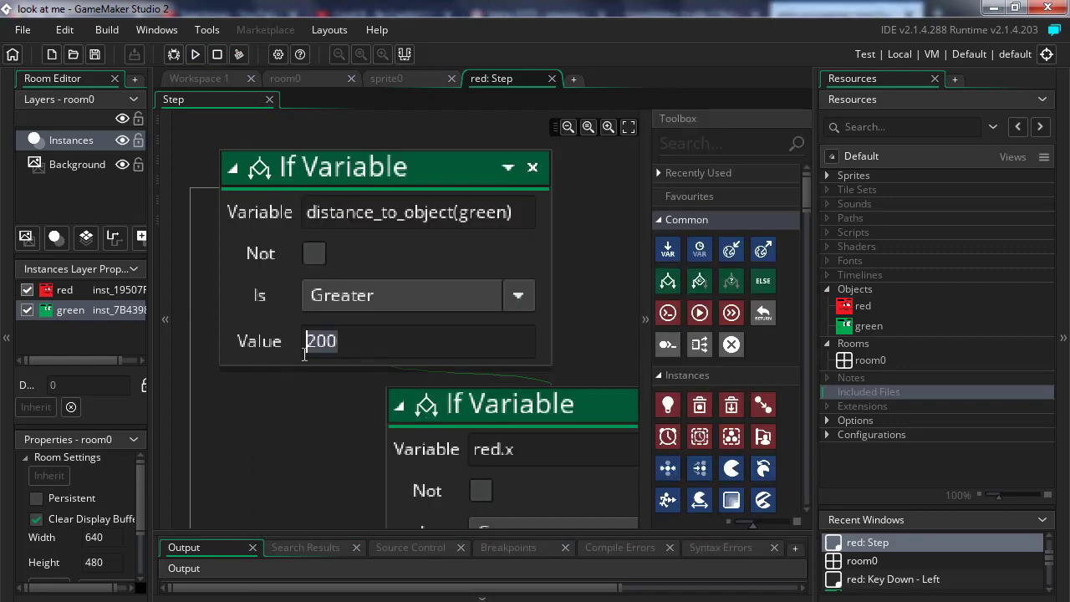
text(70)
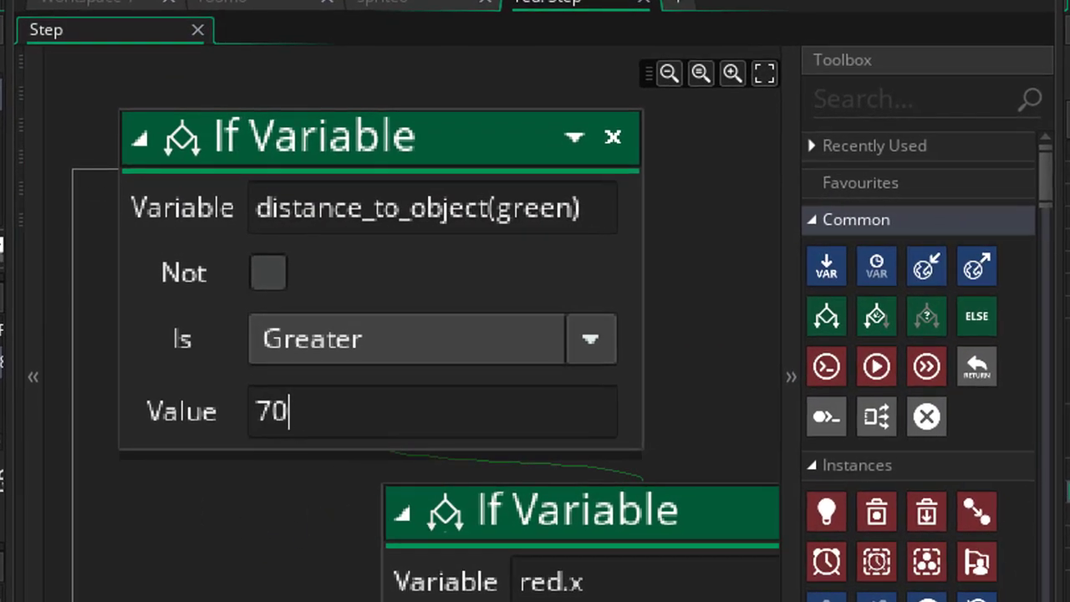